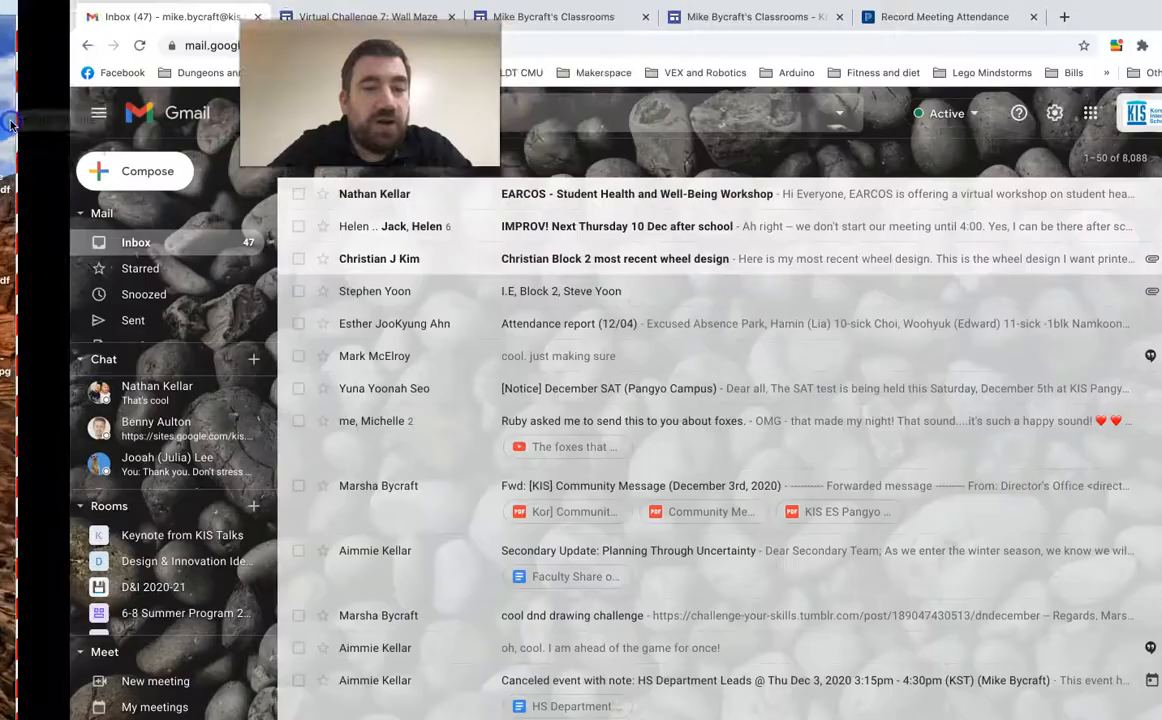
Scroll through the Wall Maze challenge page's rubric and how-to steps, then reveal the desktop.
click(553, 17)
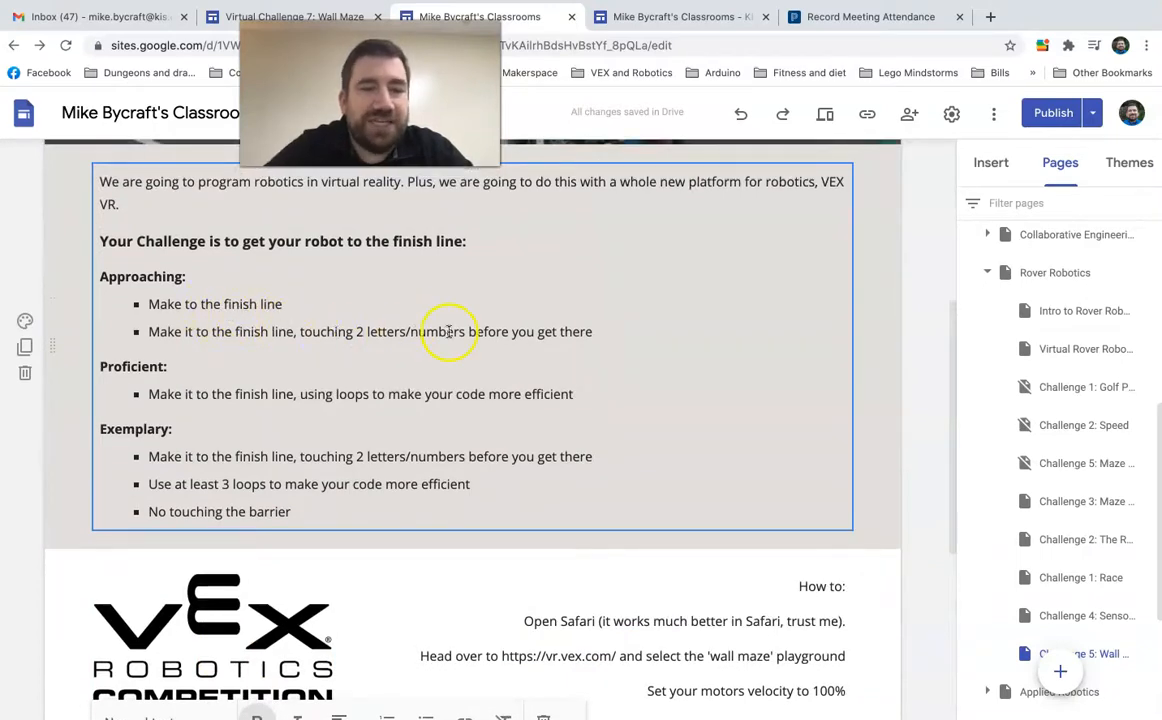
mouse_move(555, 335)
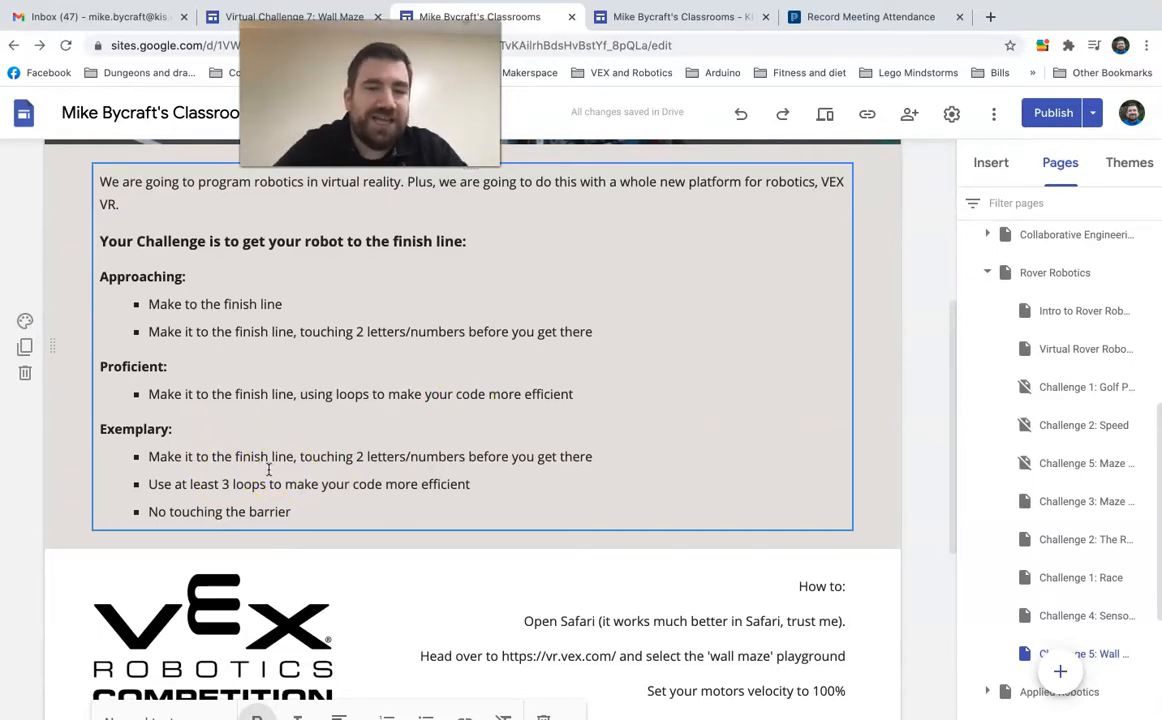
scroll(down, 3)
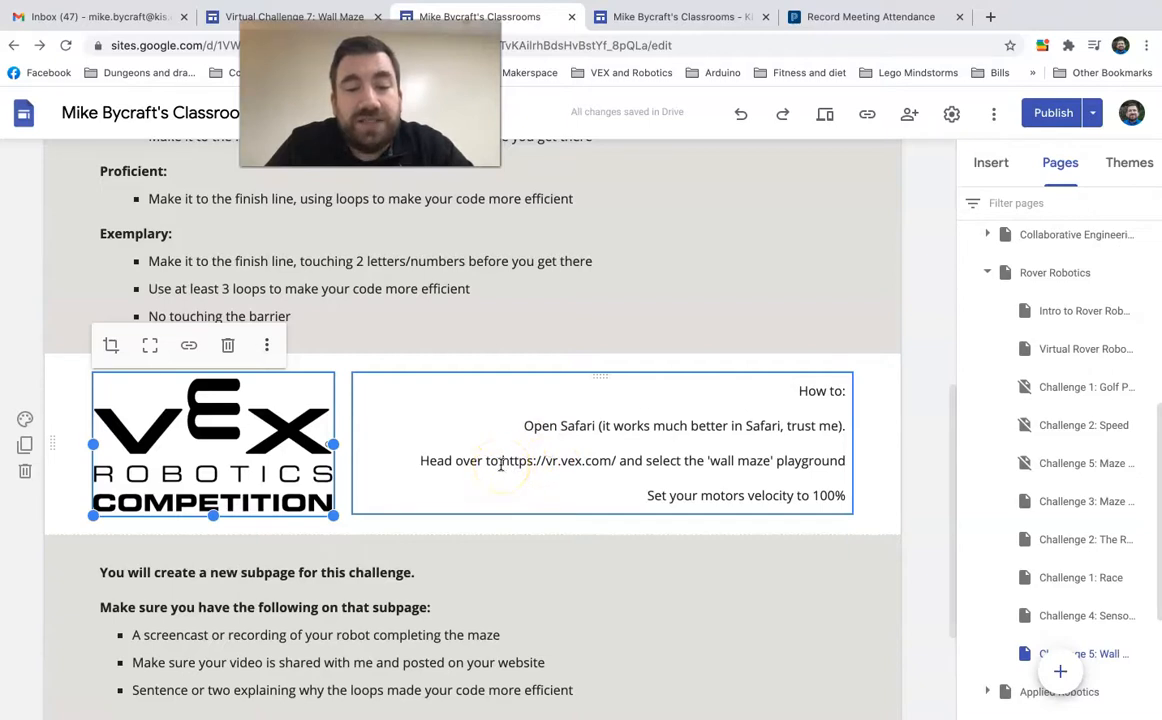
click(560, 460)
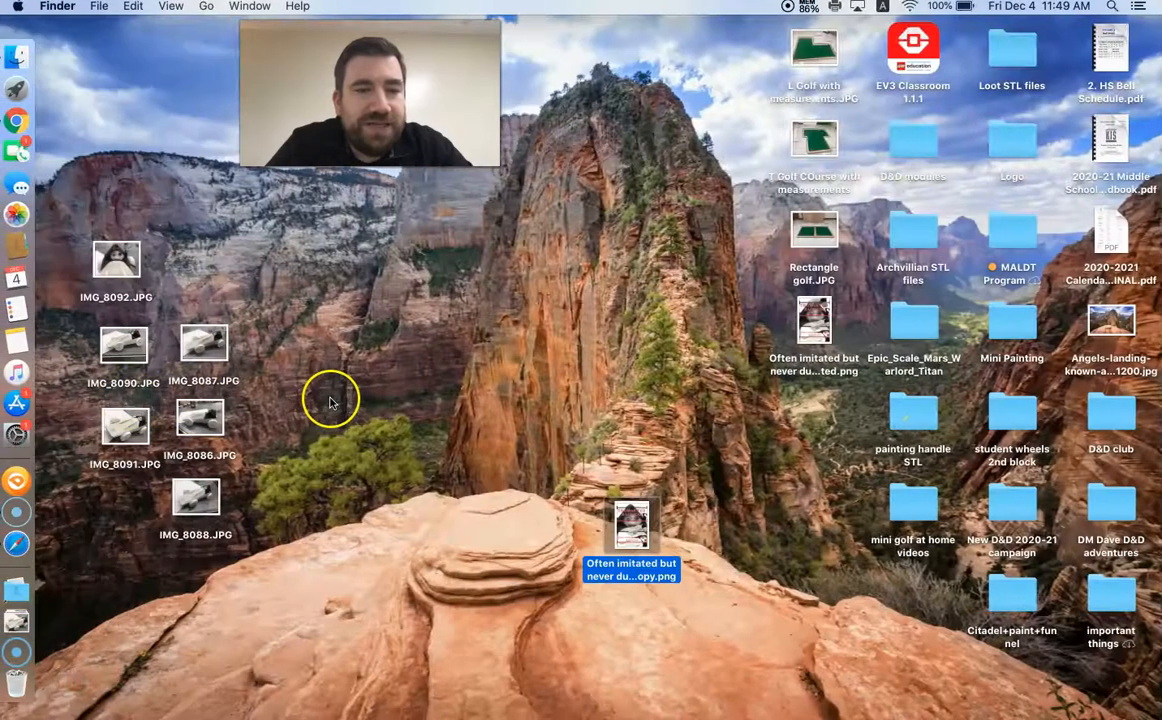
mouse_move(305, 555)
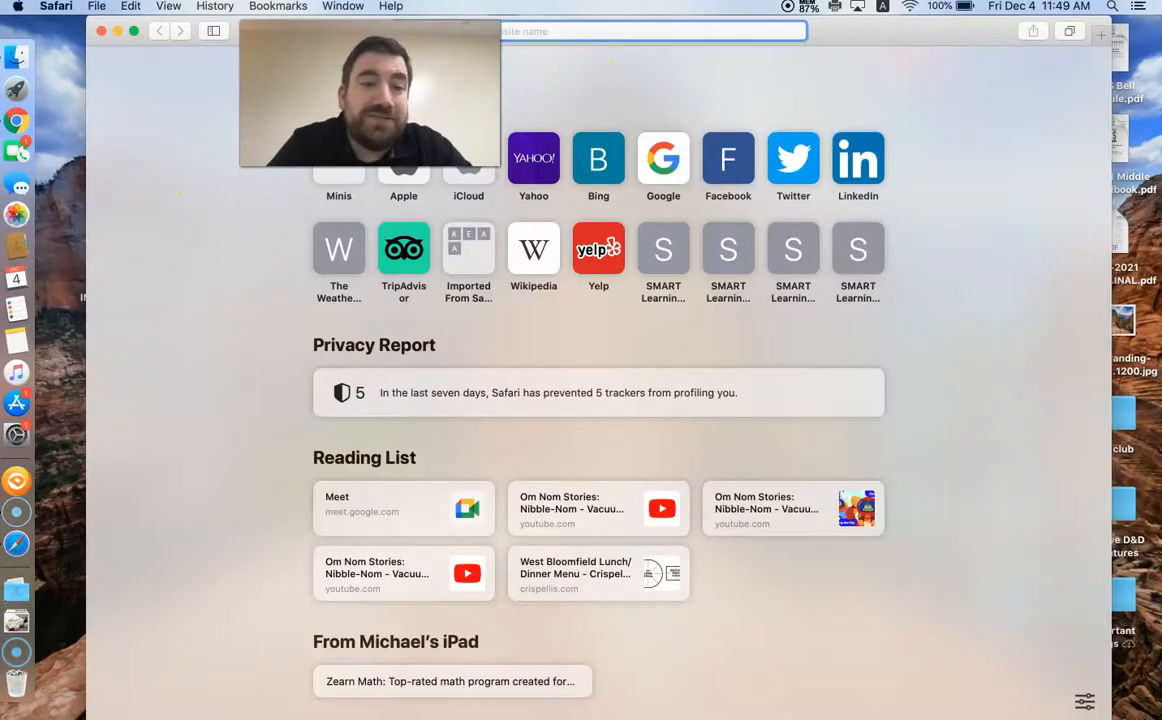
click(480, 31)
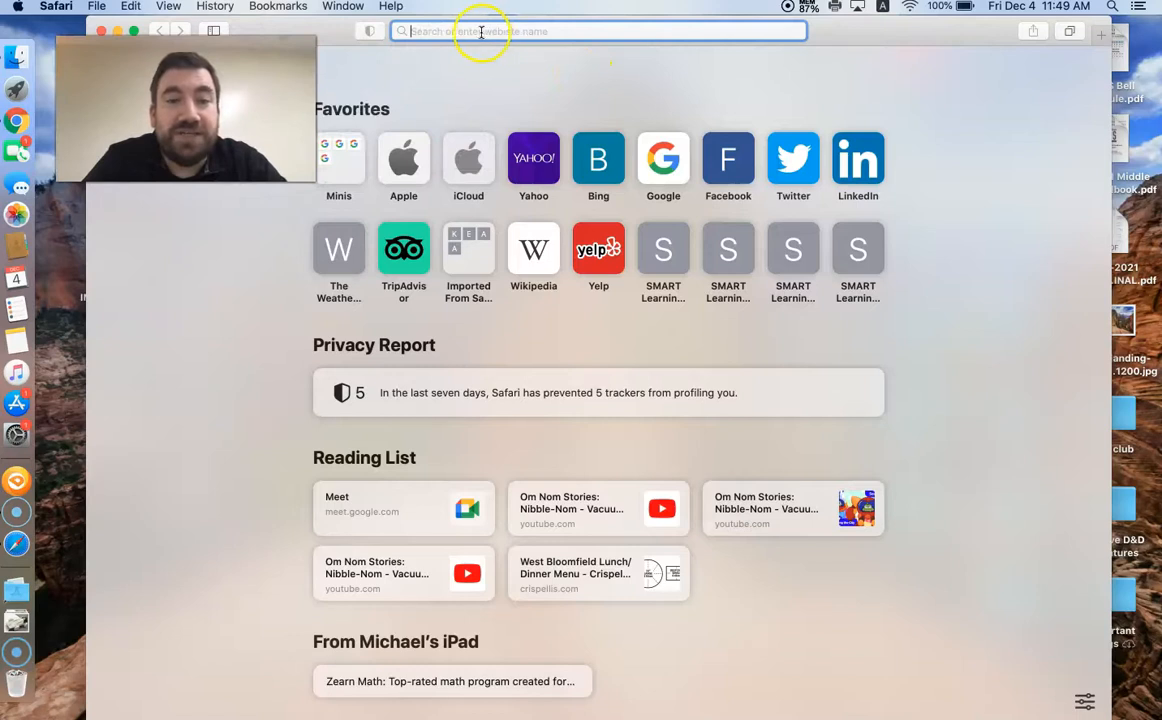
text(https://vr.vex.com/)
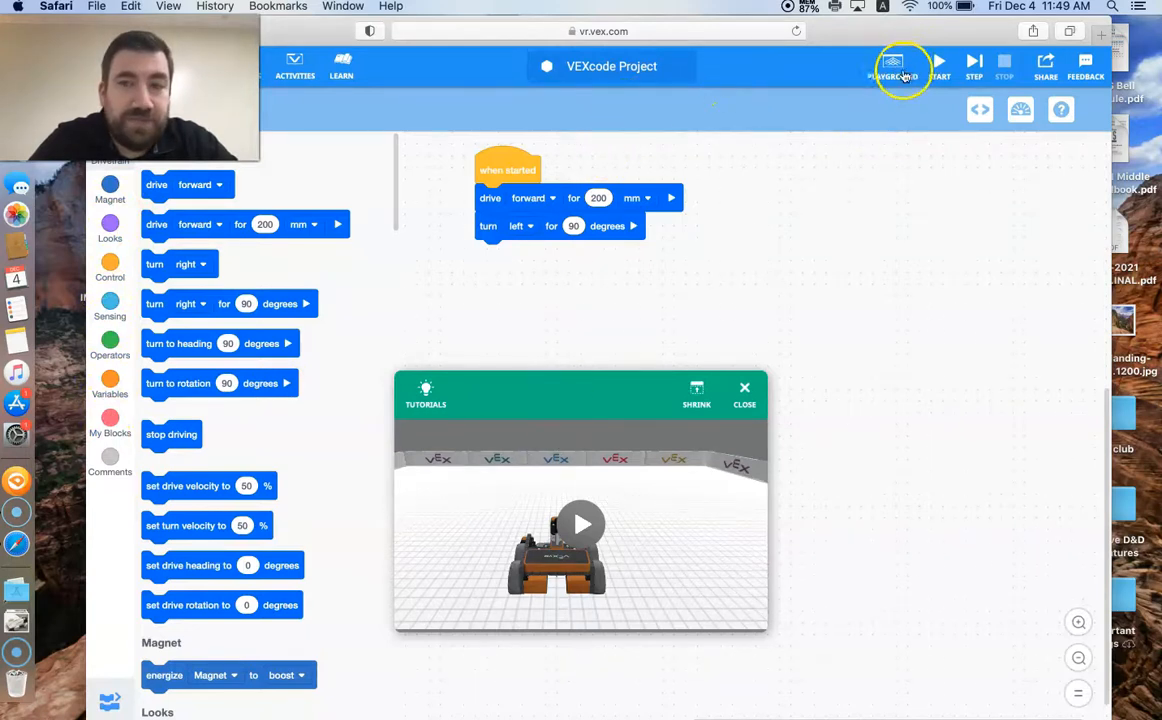
Select the Wall Maze playground and bring up the tutorial gallery.
click(891, 62)
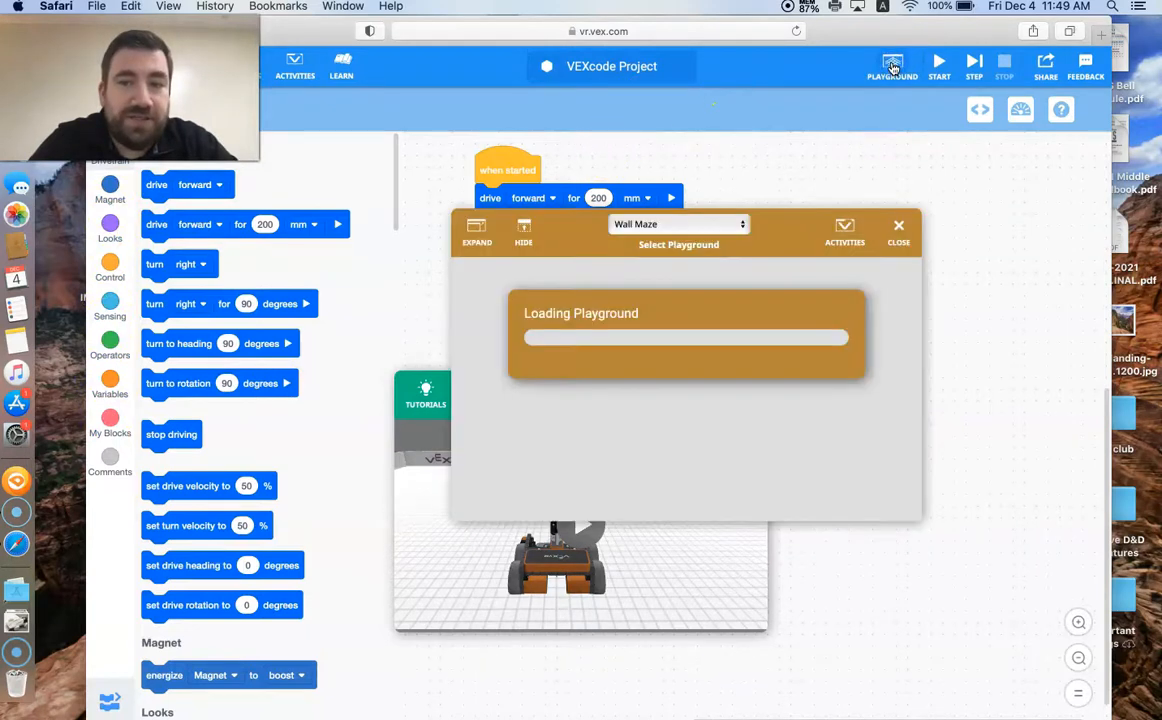
click(678, 224)
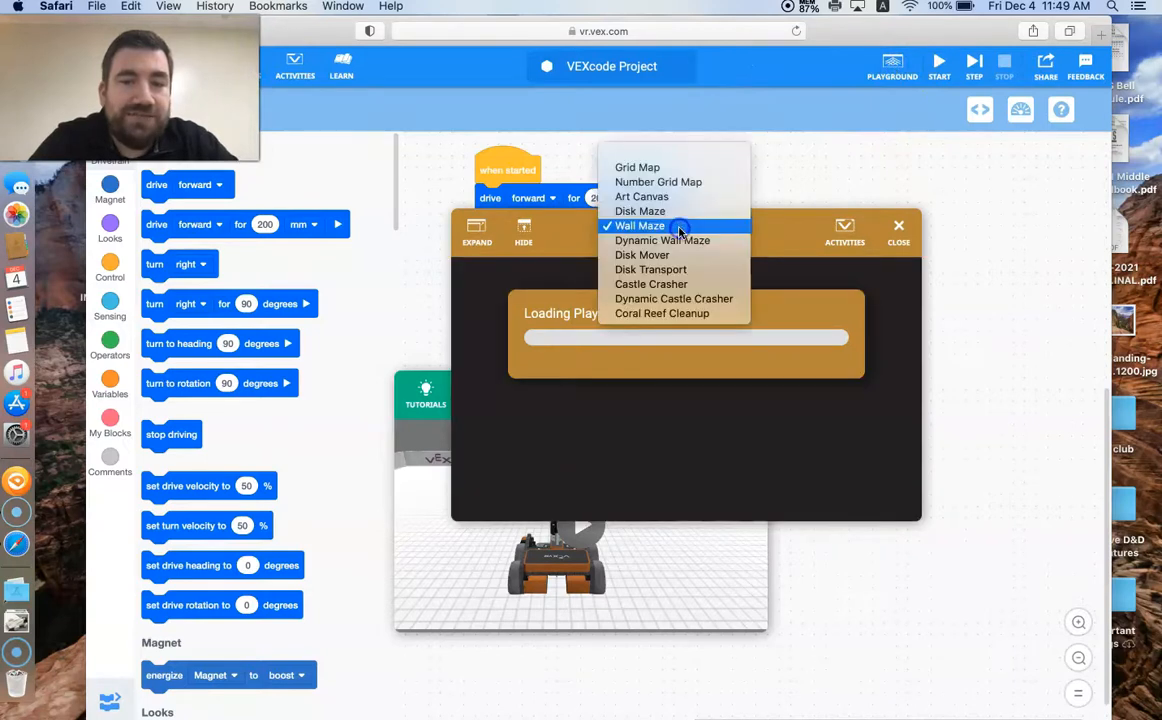
mouse_move(643, 196)
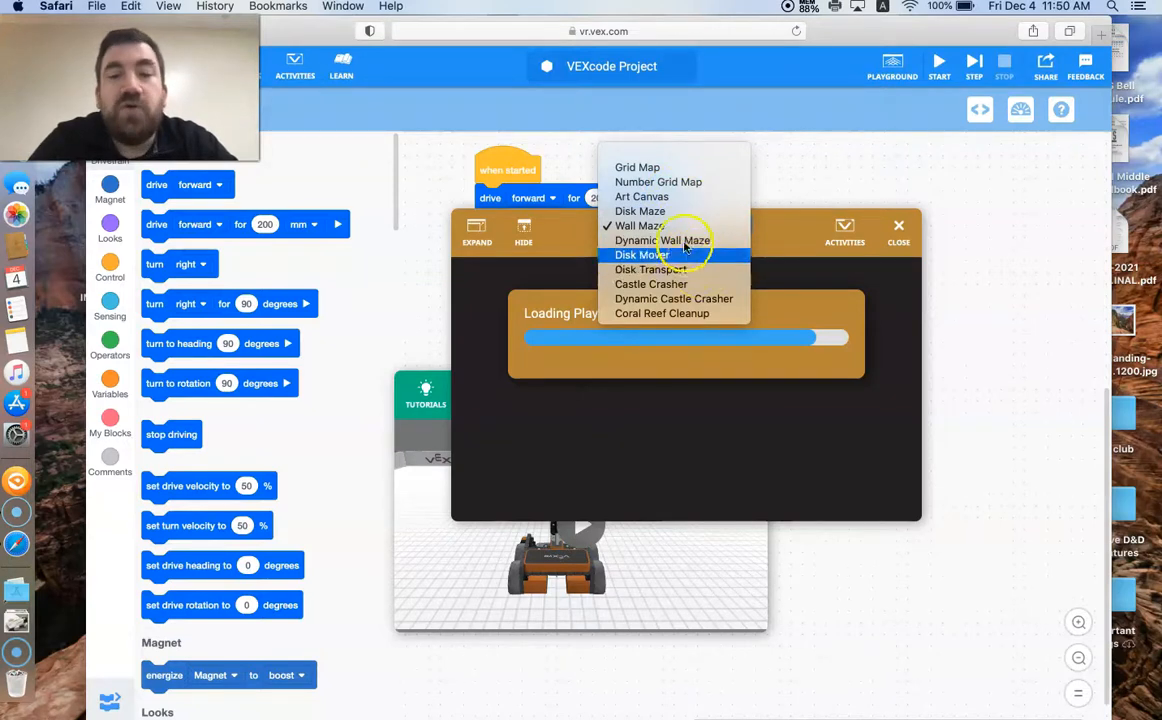
click(639, 225)
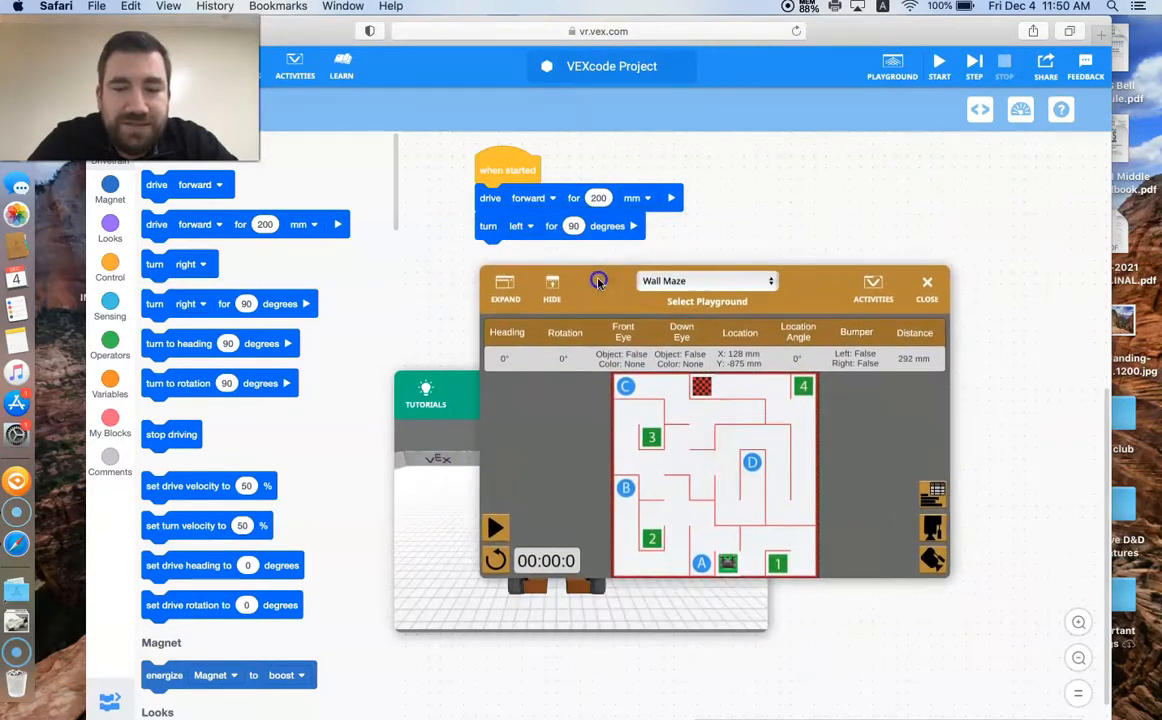
click(425, 395)
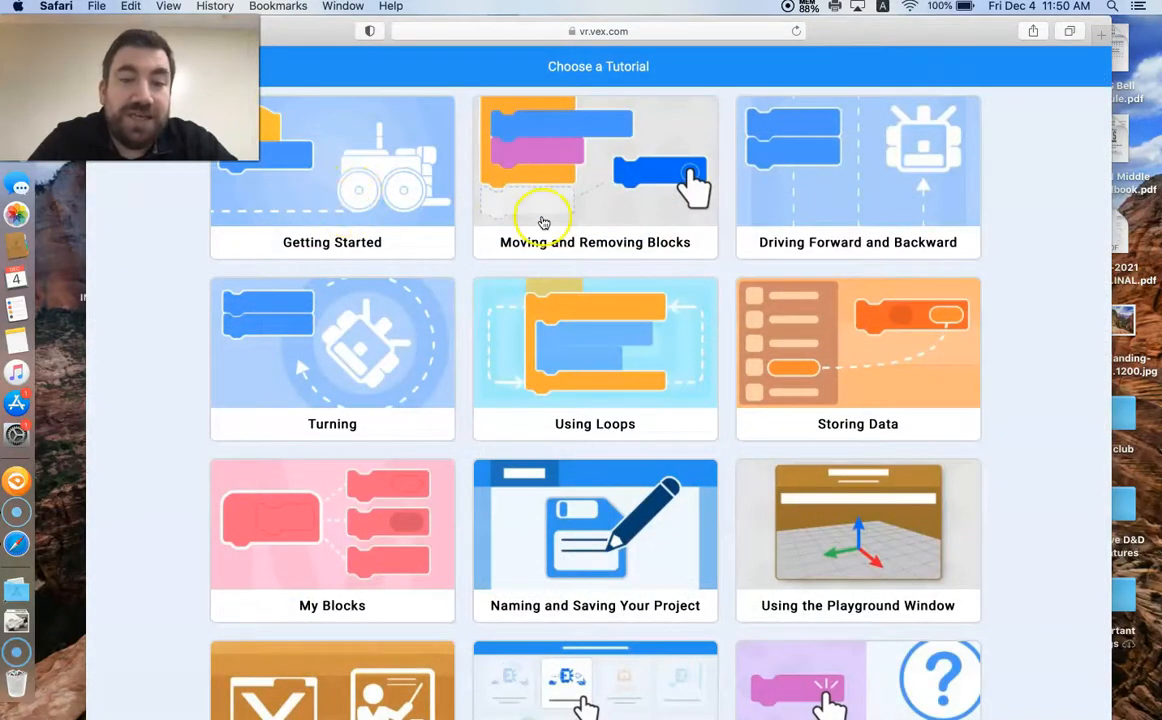
mouse_move(838, 191)
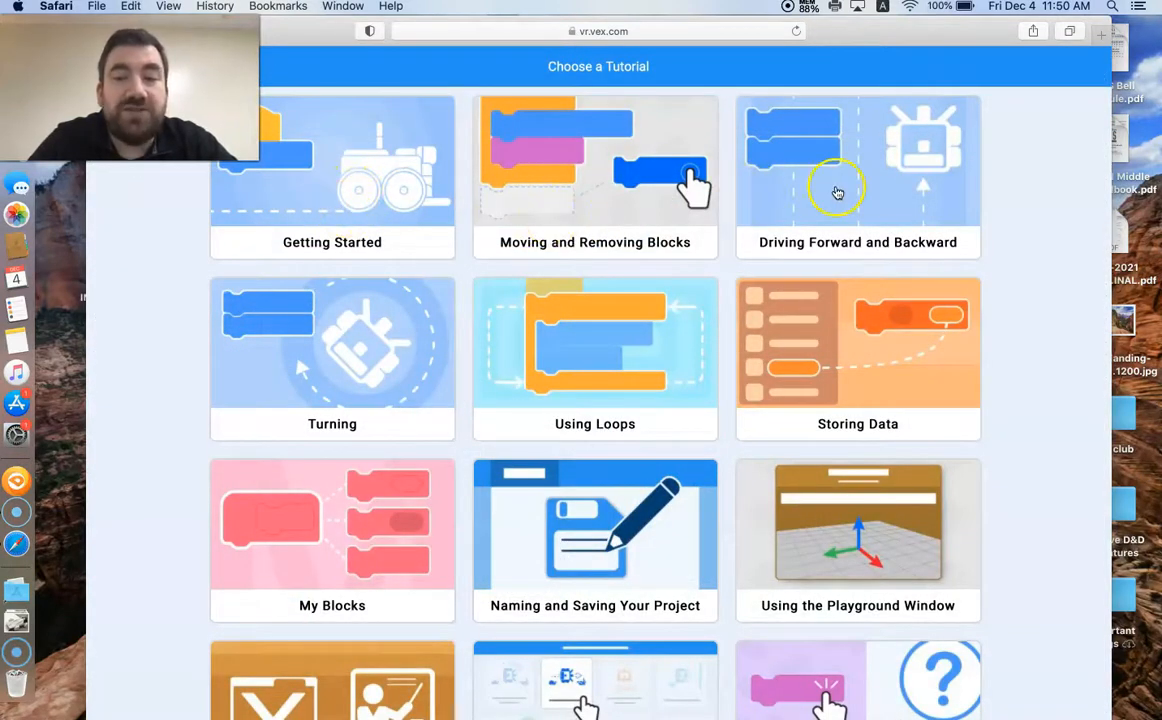
mouse_move(641, 384)
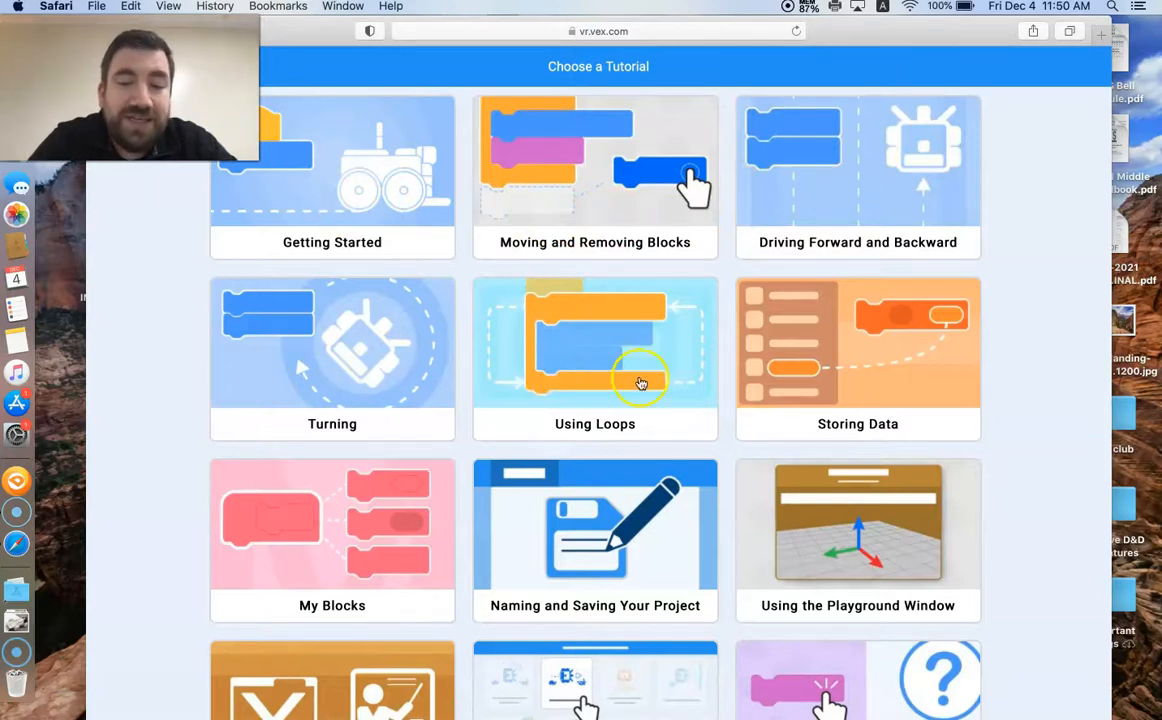
mouse_move(575, 380)
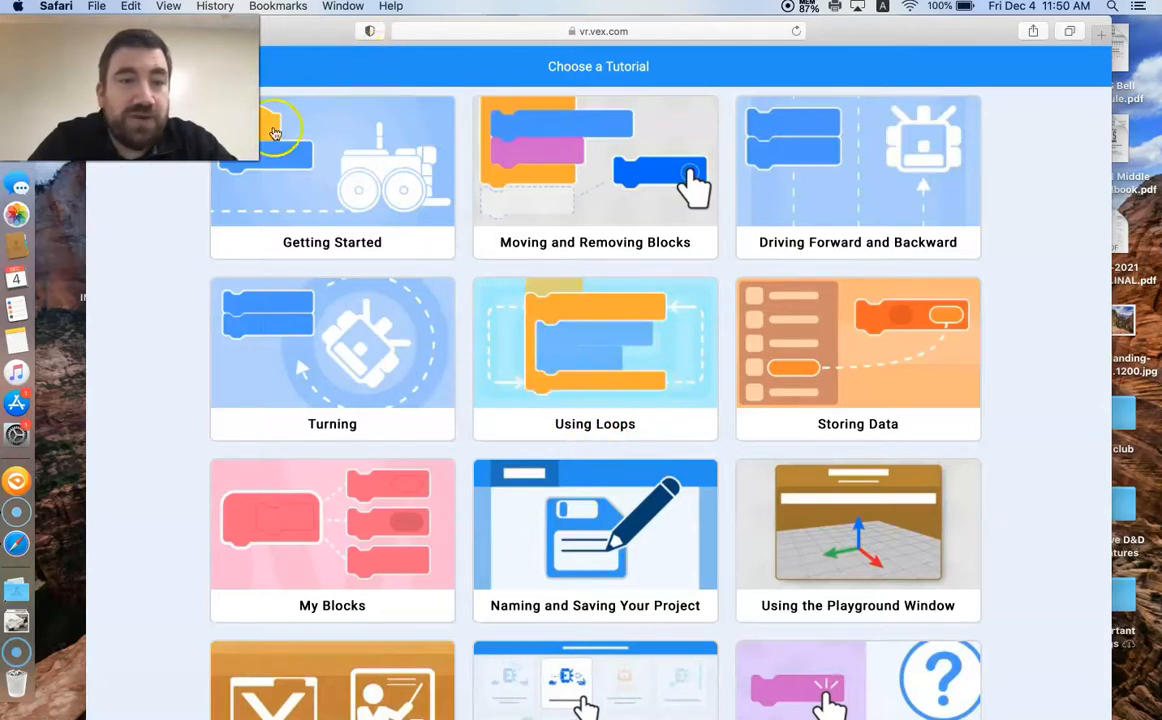
mouse_move(355, 107)
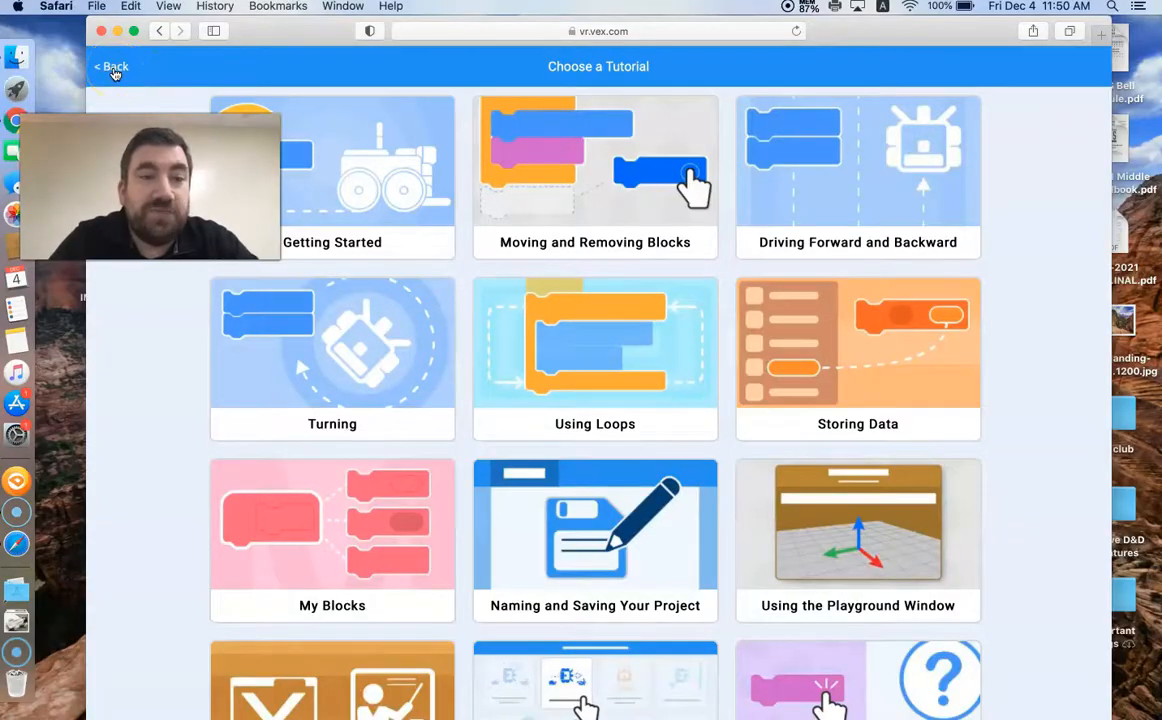
click(111, 66)
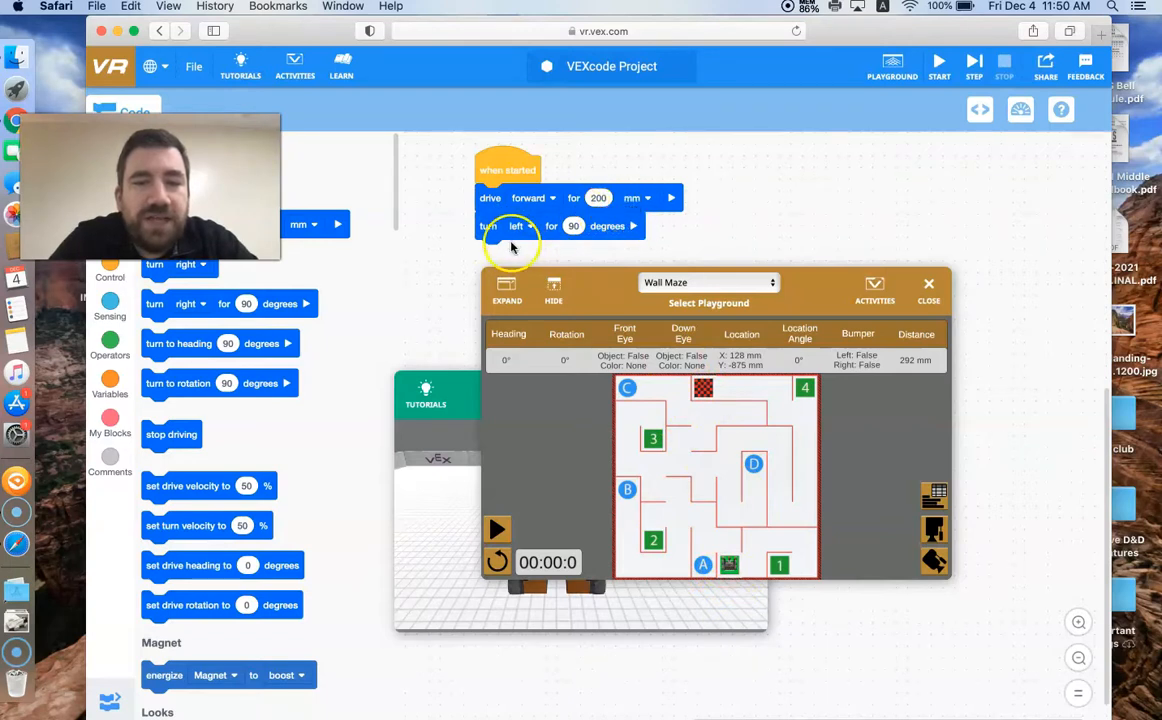
mouse_move(497, 535)
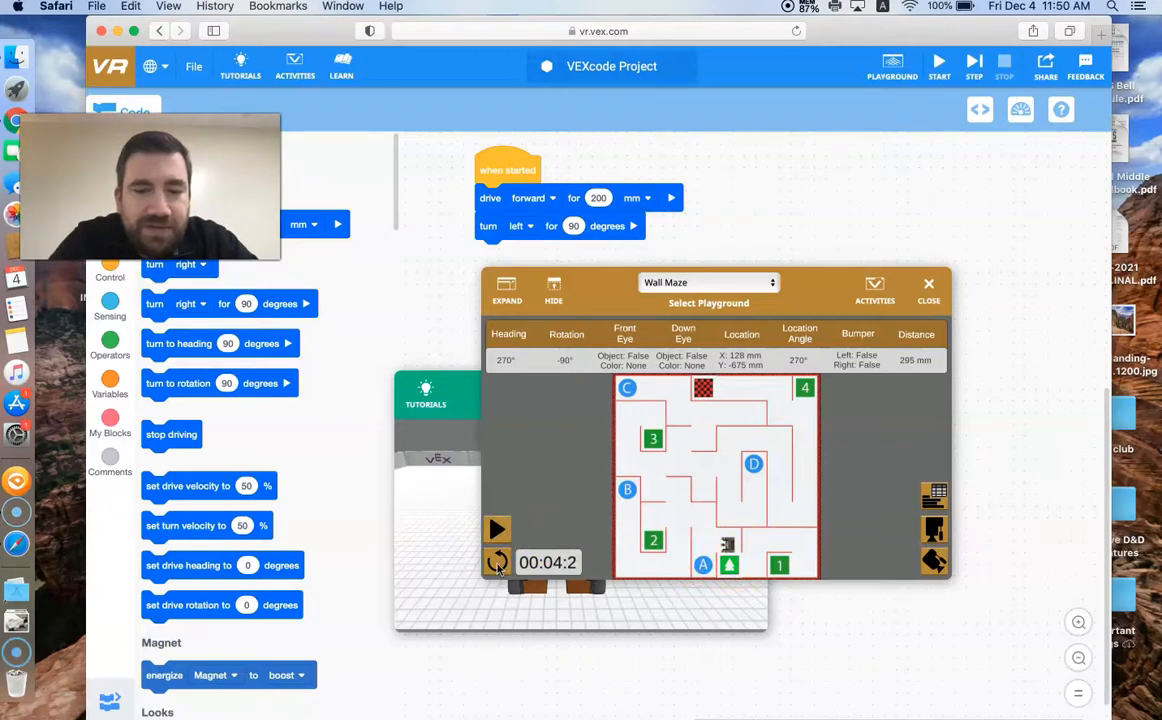
Reset the robot, run the 200 mm drive and left turn in Wall Maze, then reset.
click(497, 561)
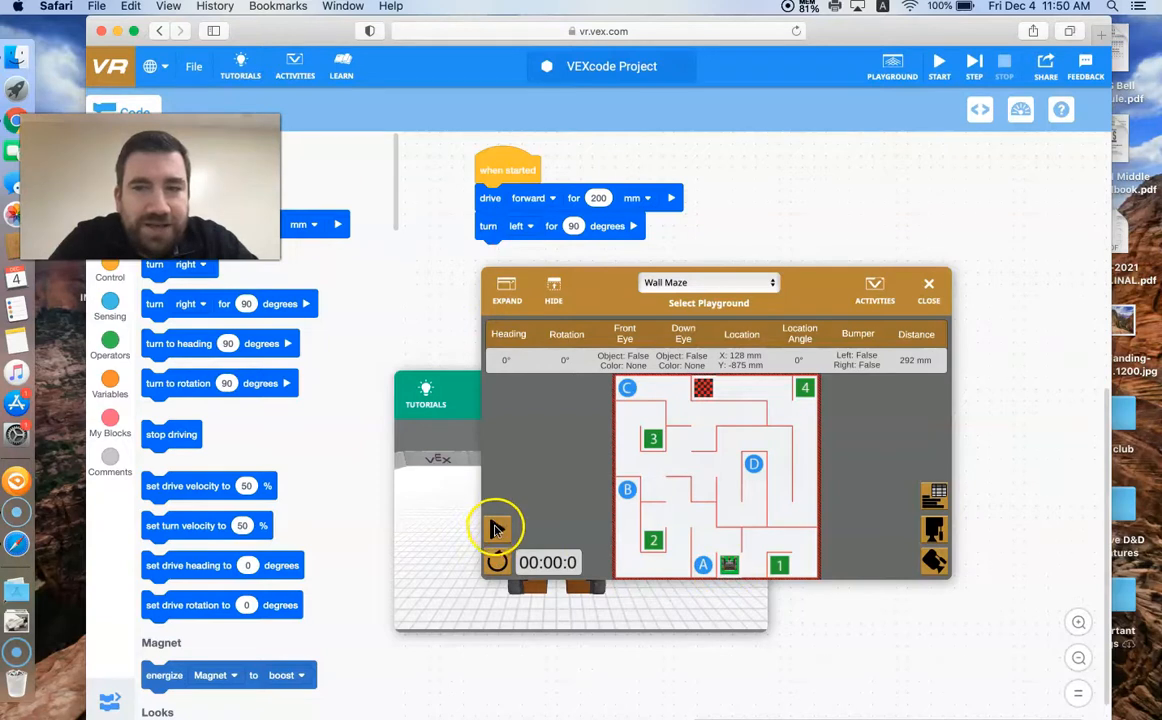
click(496, 528)
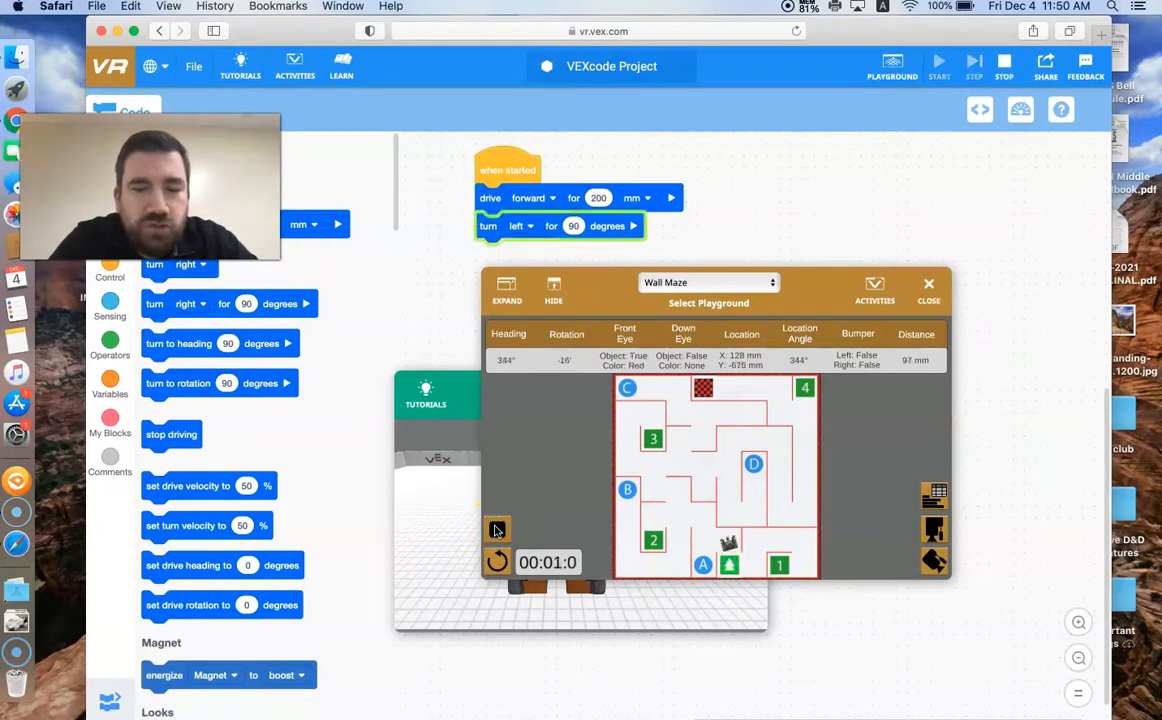
click(938, 61)
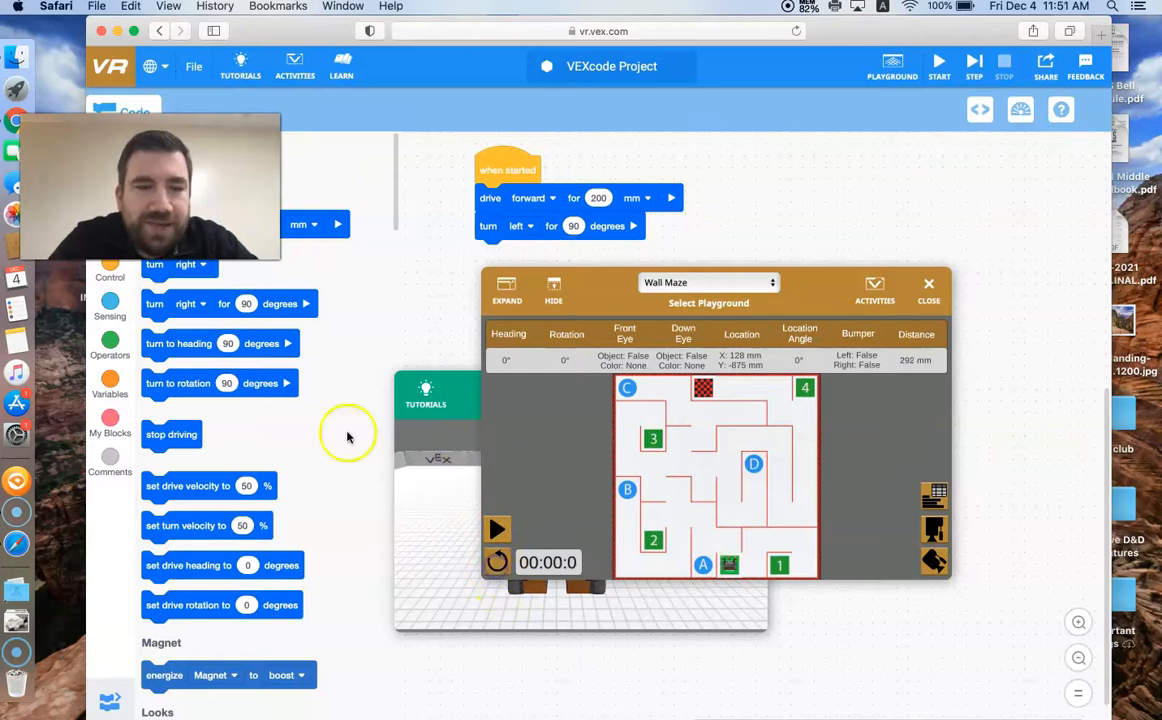
mouse_move(312, 222)
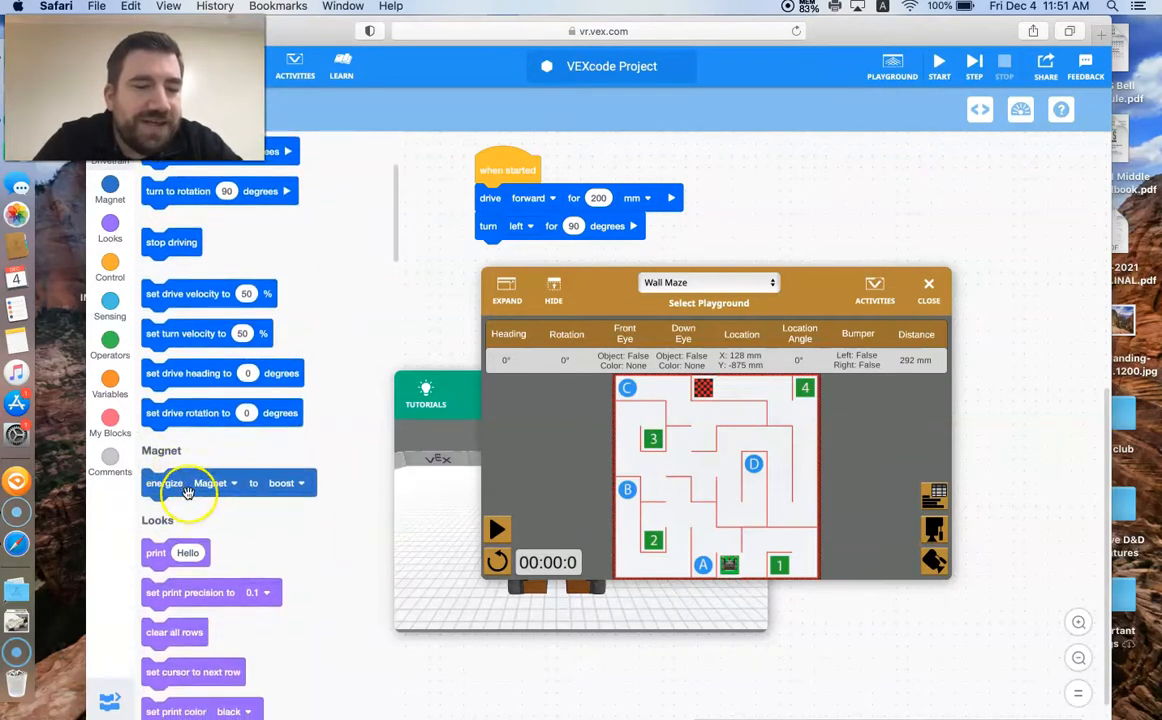
Attach a second 200 mm forward drive, run the program in the maze, and reset the robot.
scroll(down, 3)
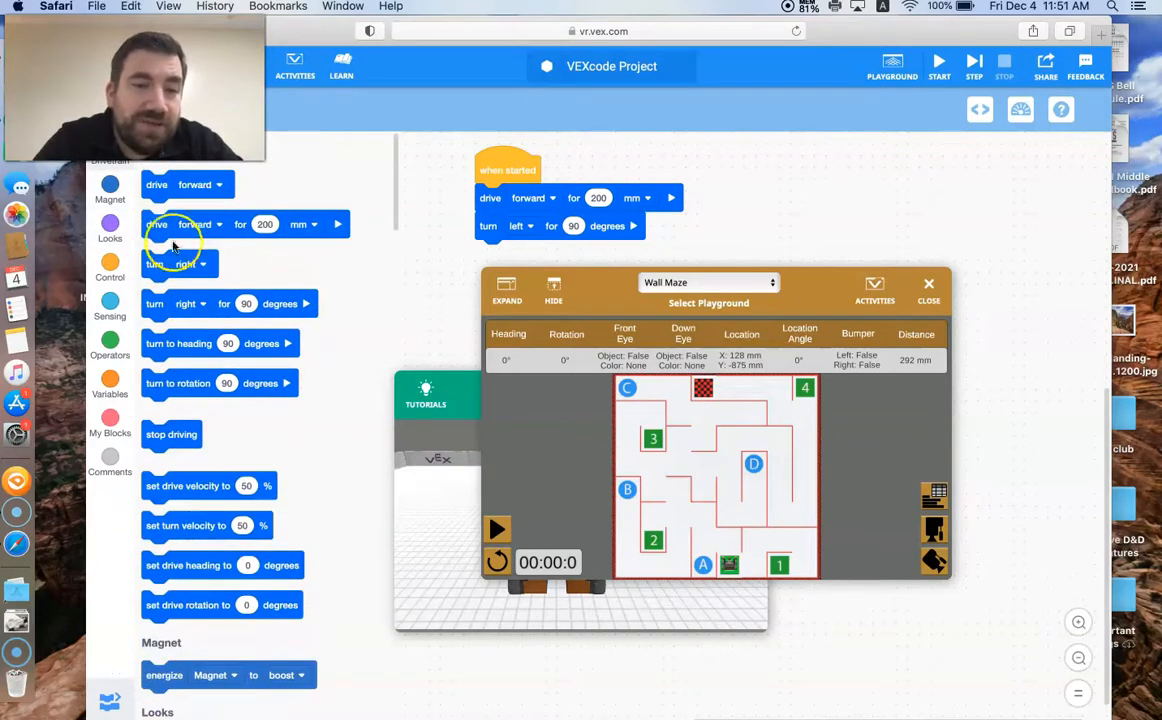
drag(187, 224, 535, 247)
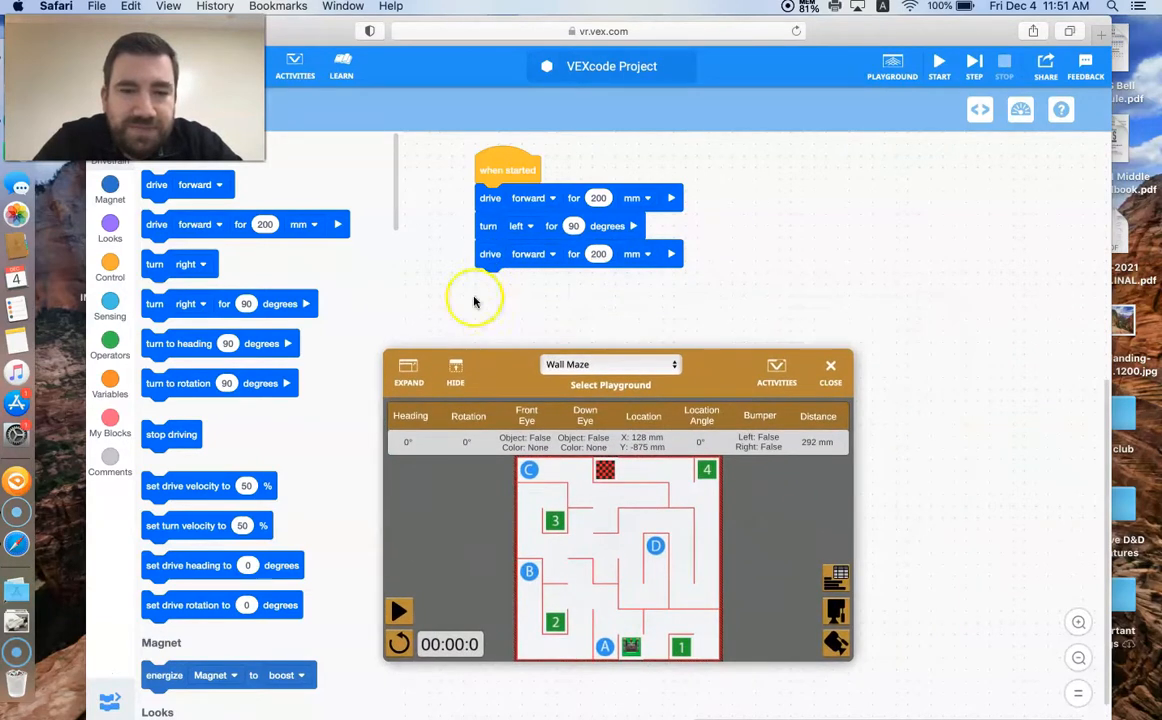
click(399, 611)
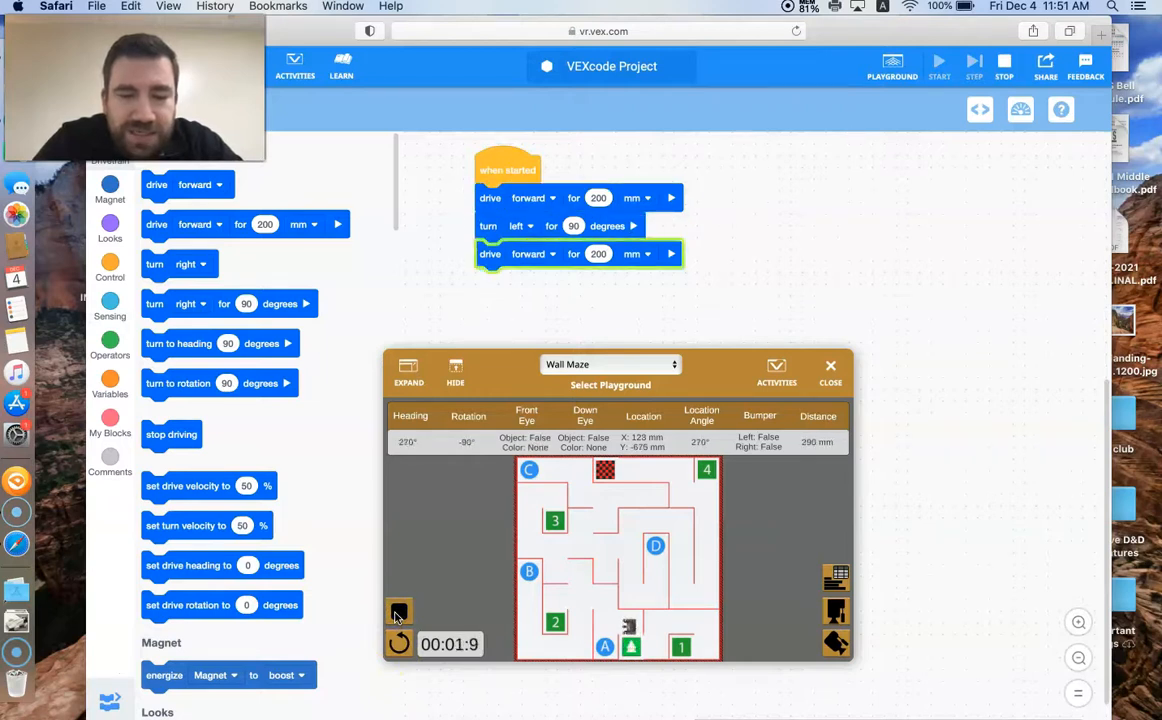
click(938, 62)
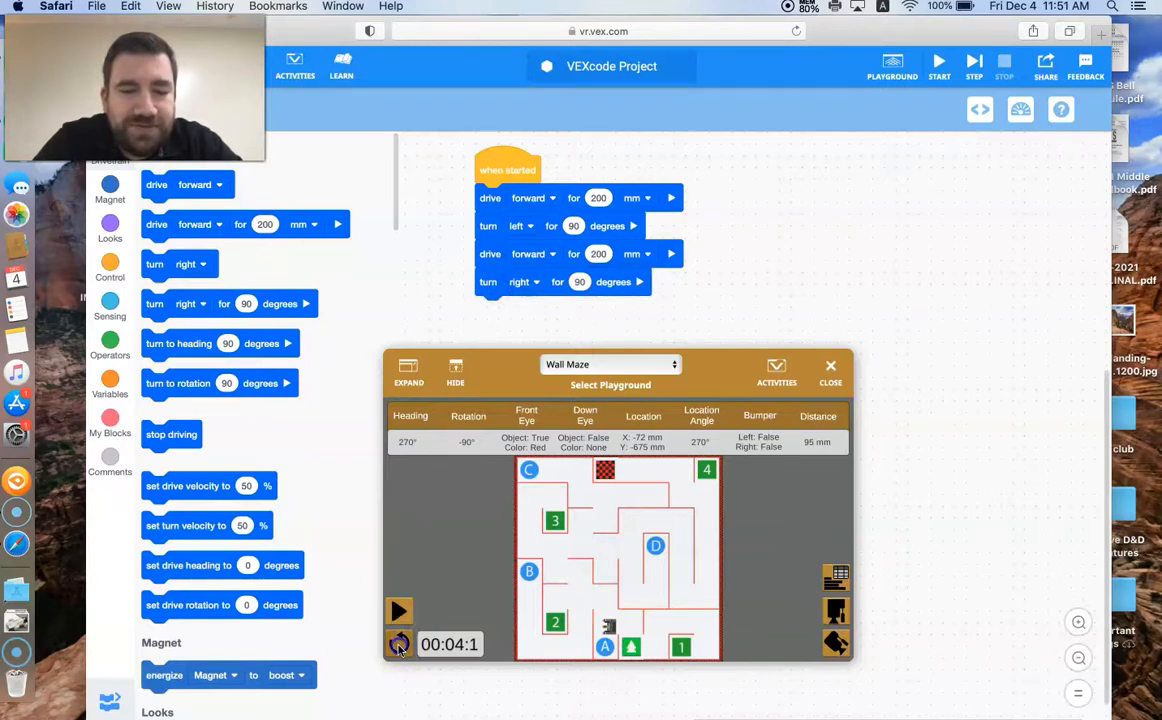
click(398, 610)
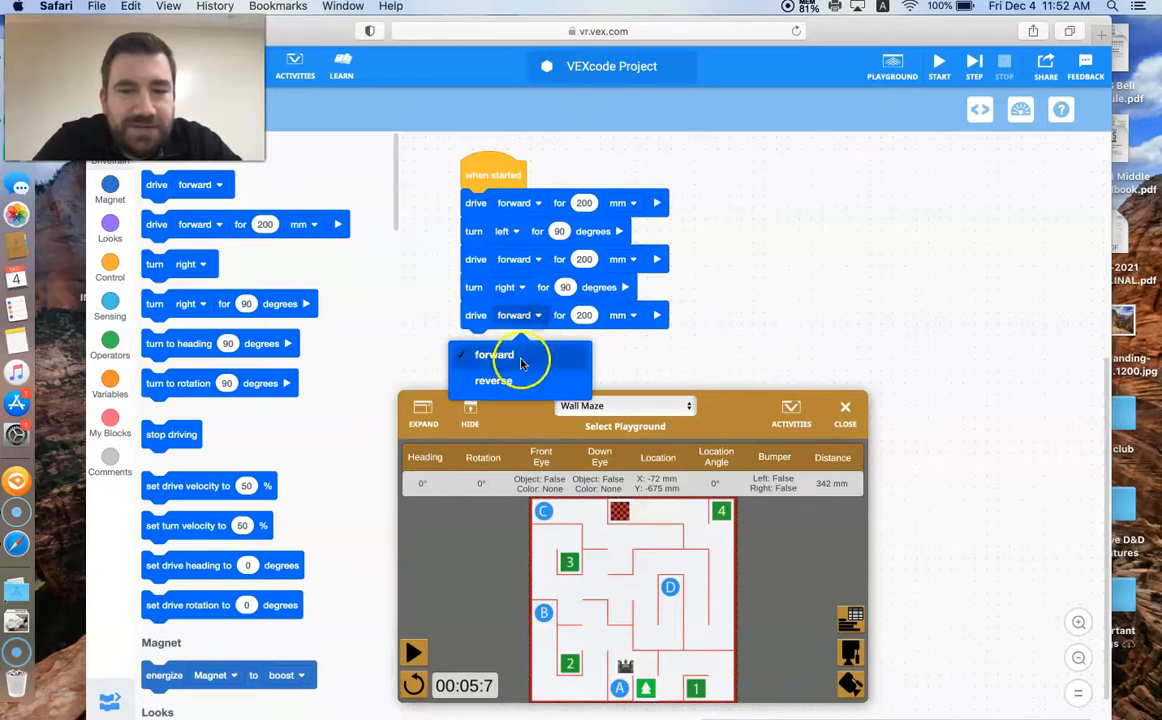
Switch the fifth drive block to reverse and run the program.
click(493, 380)
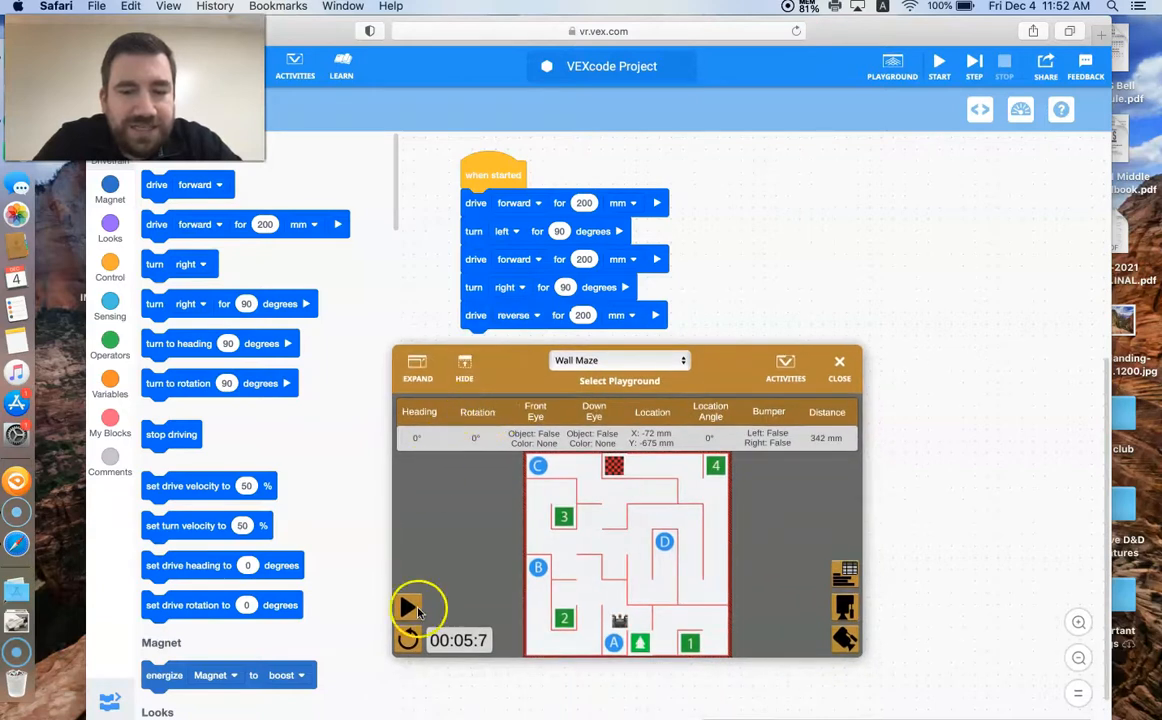
click(407, 607)
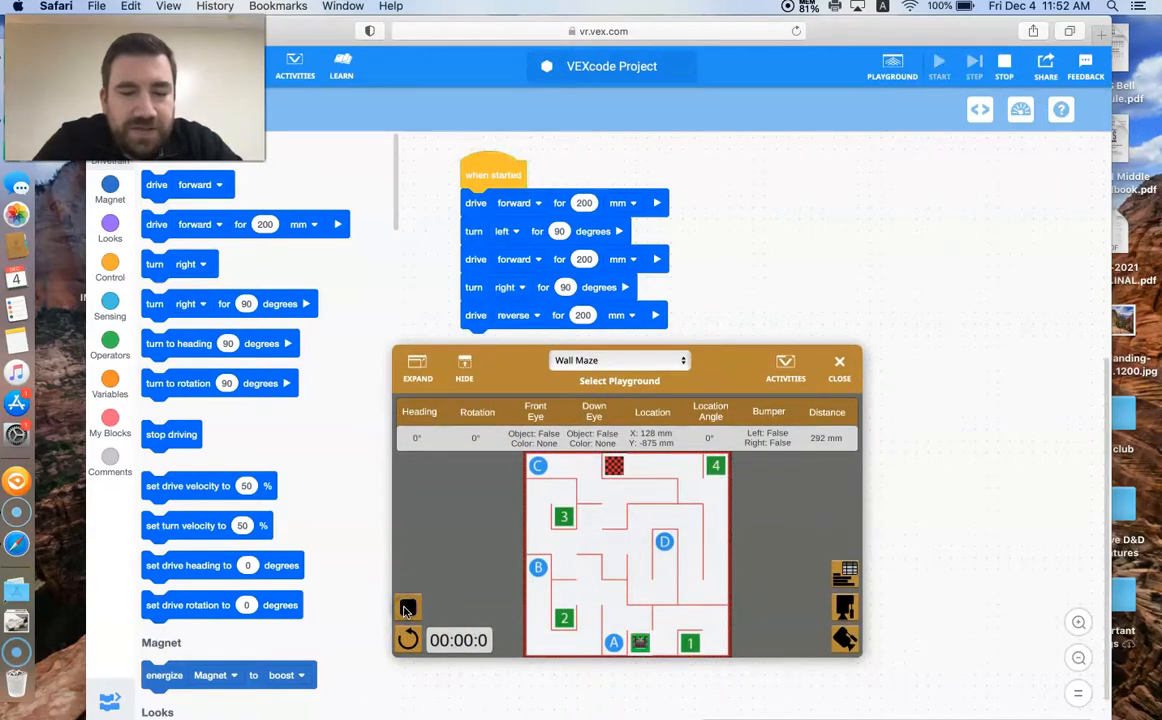
click(407, 607)
text(220)
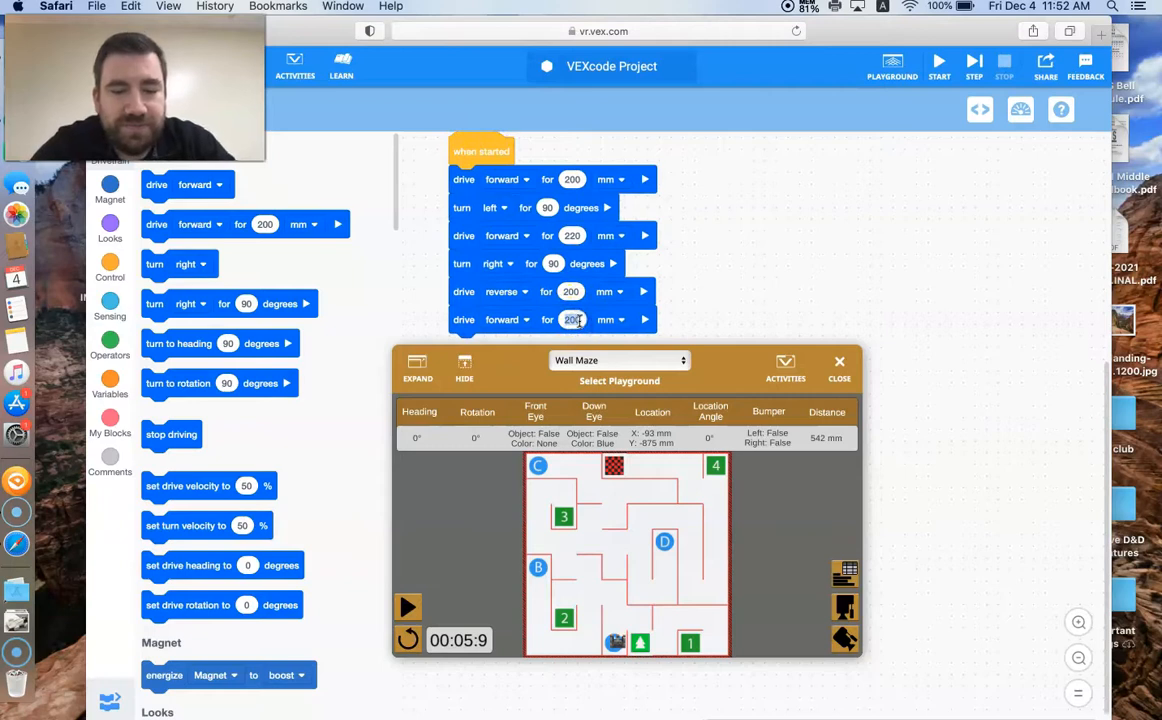
Set the final drive to 400 mm and run the full program in the Wall Maze.
text(400)
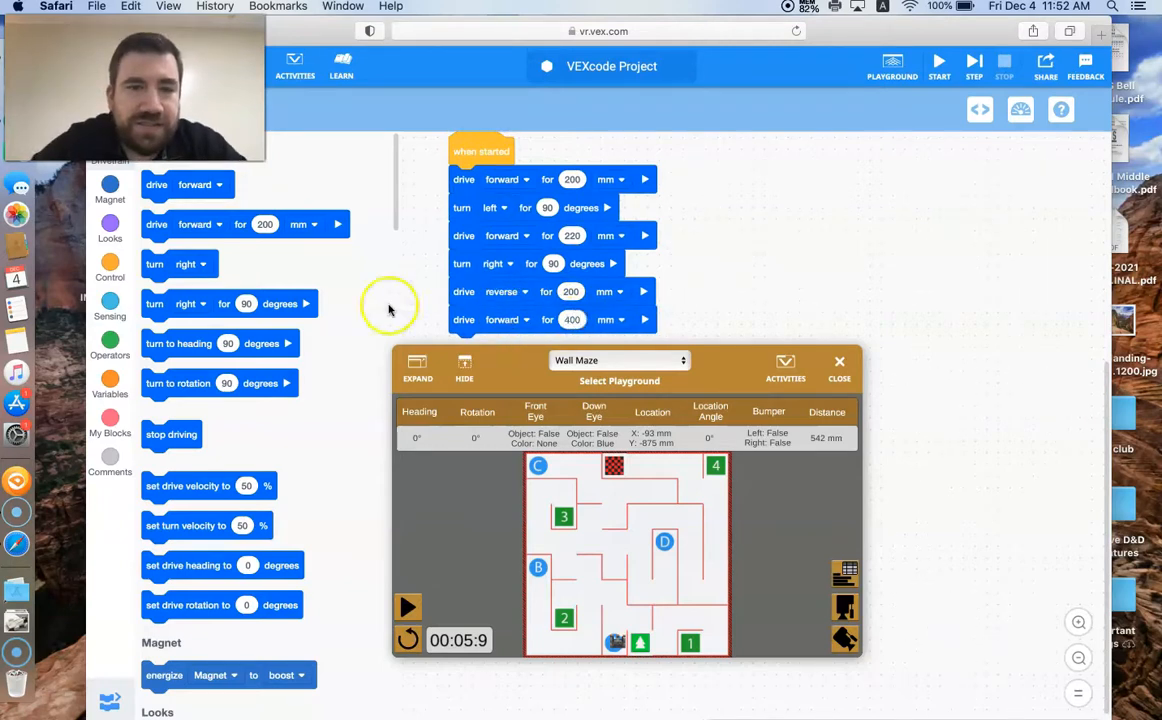
click(407, 607)
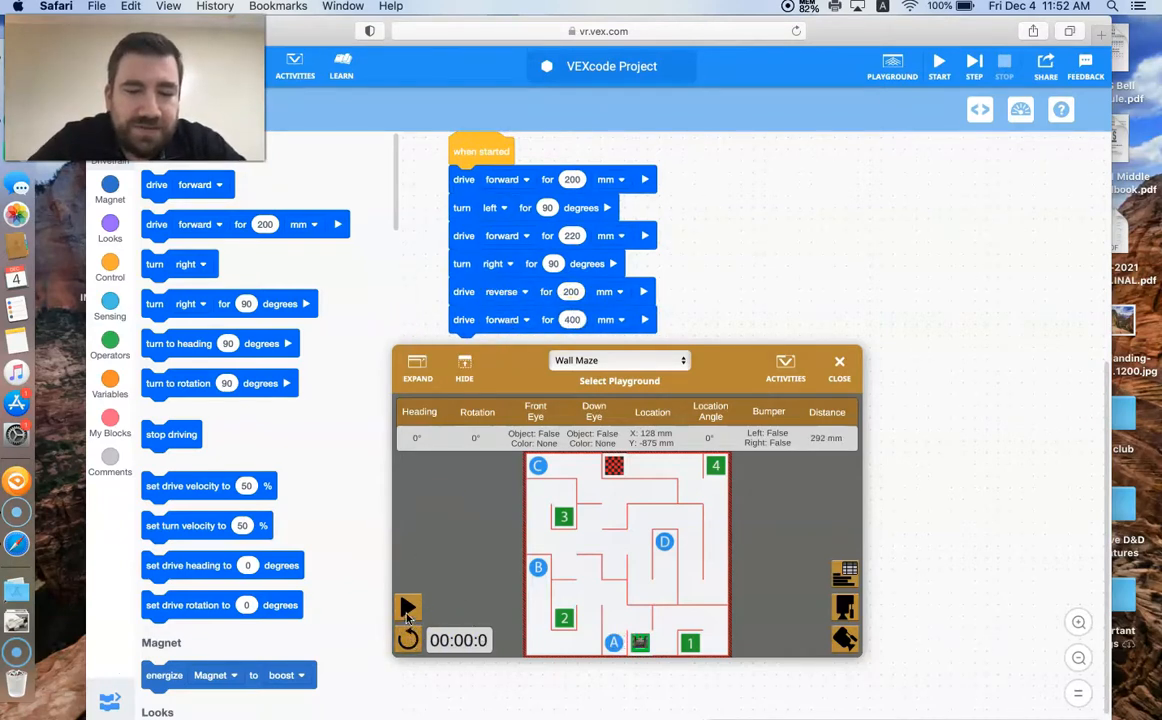
click(407, 610)
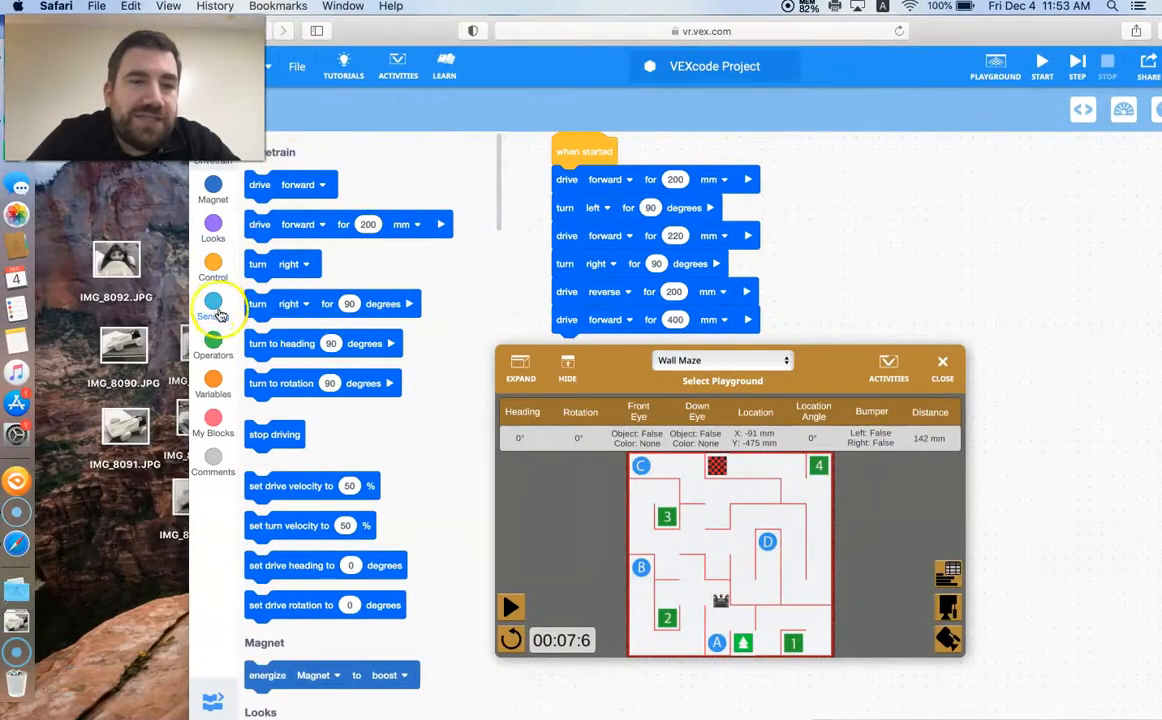
Show the Control blocks, open the Playground selector, and hide the window to show the desktop.
click(213, 268)
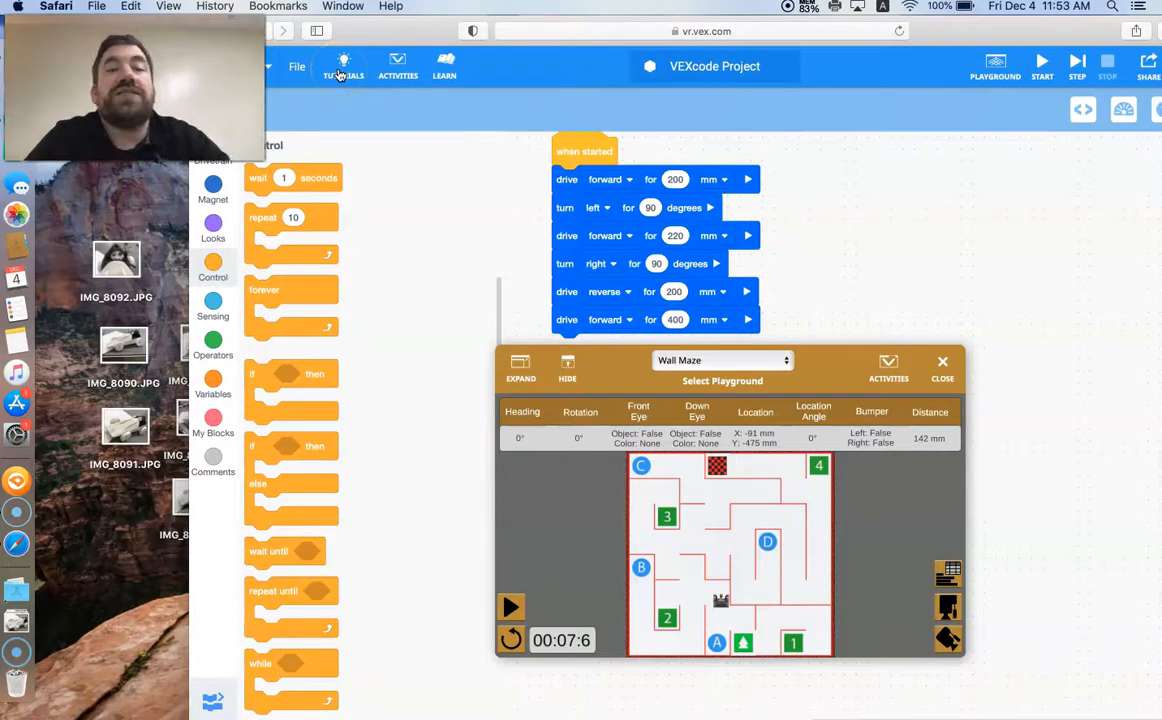
click(343, 66)
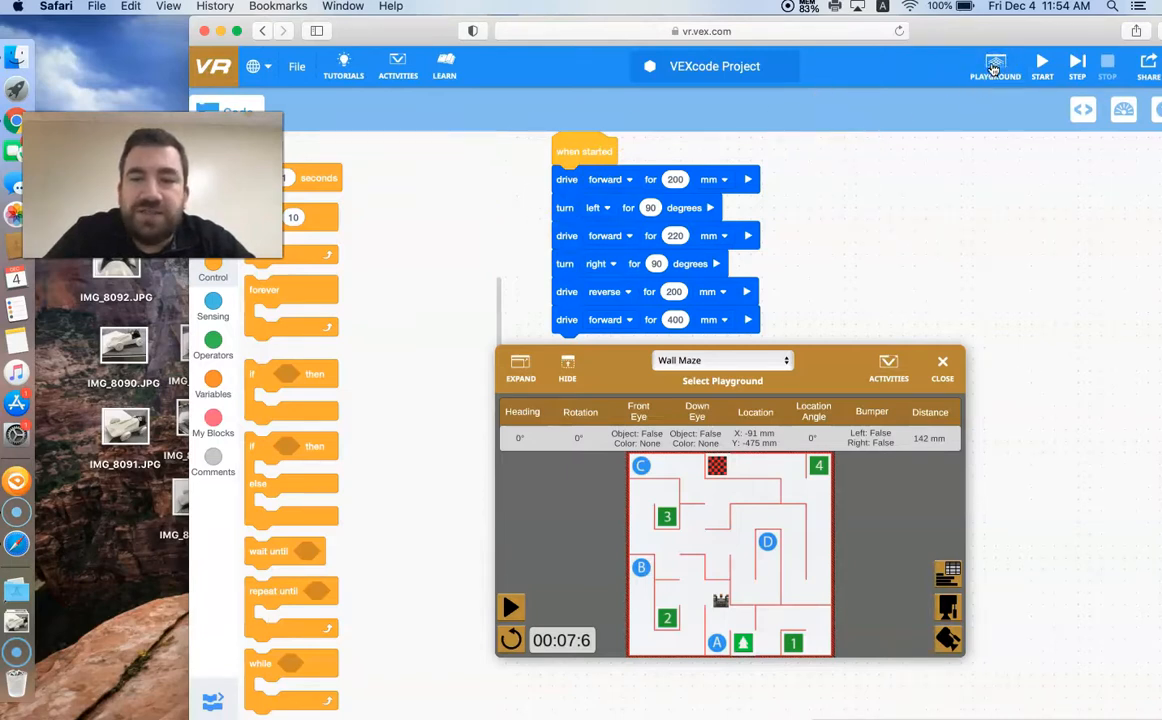
click(722, 360)
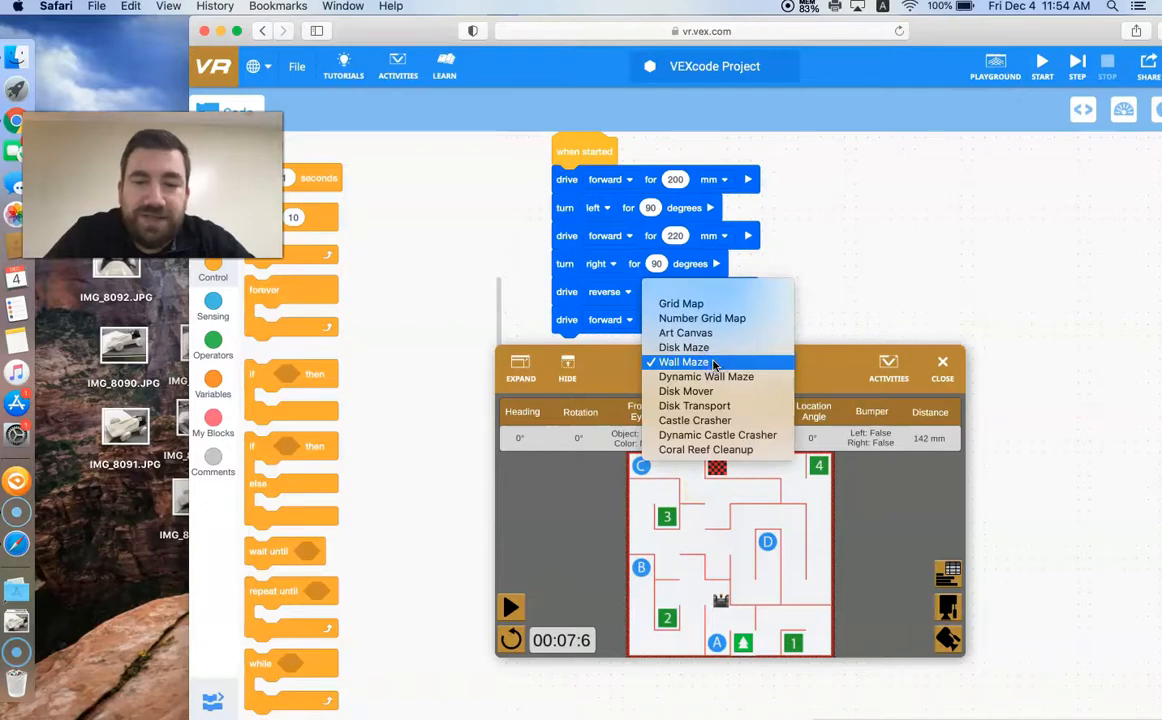
click(683, 361)
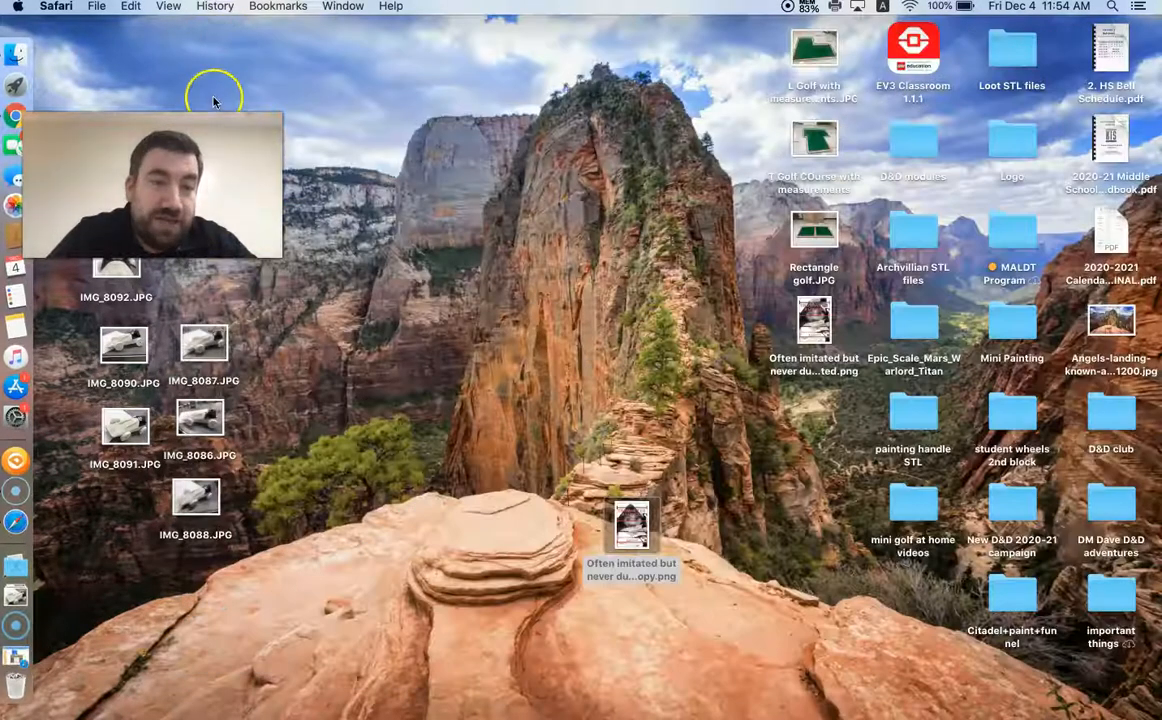
mouse_move(78, 682)
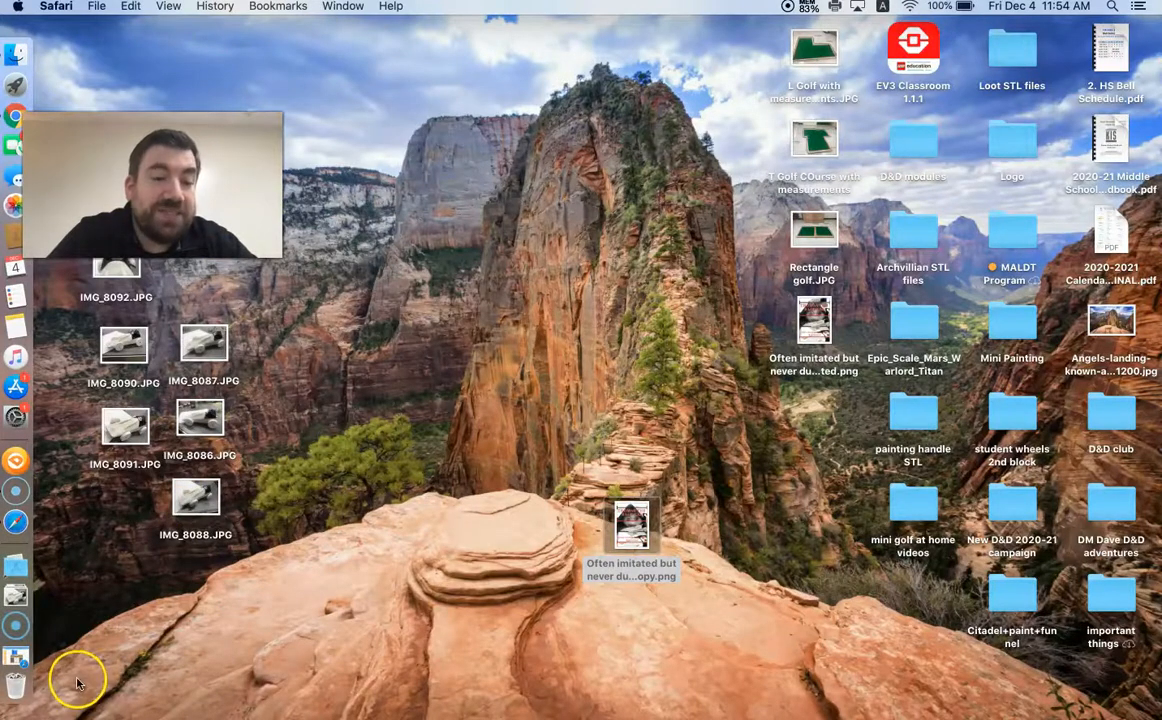